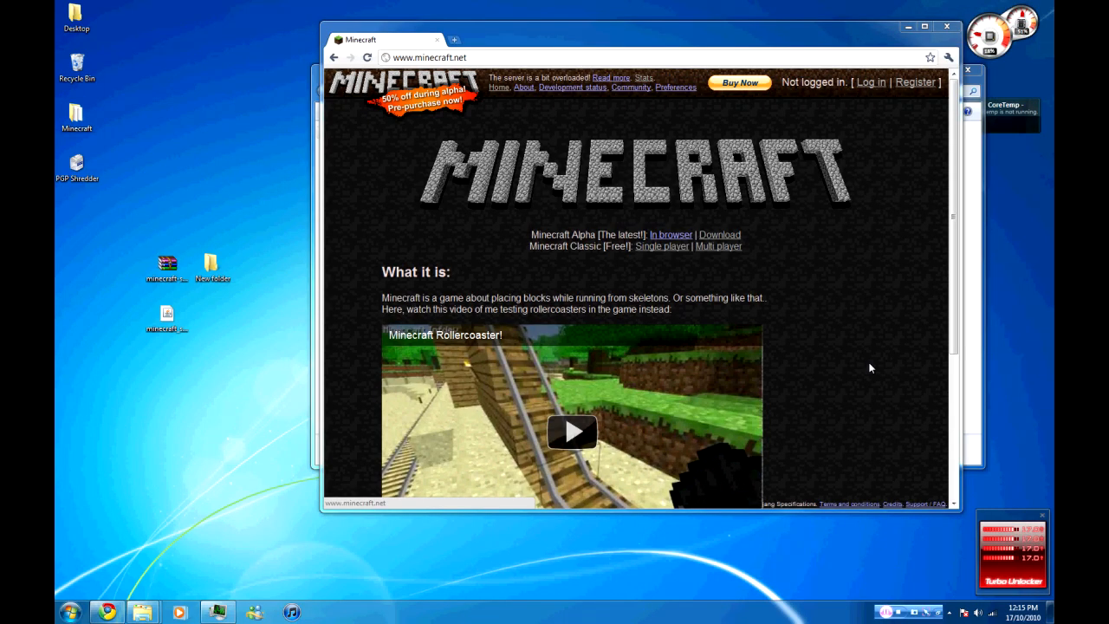
mouse_move(720, 236)
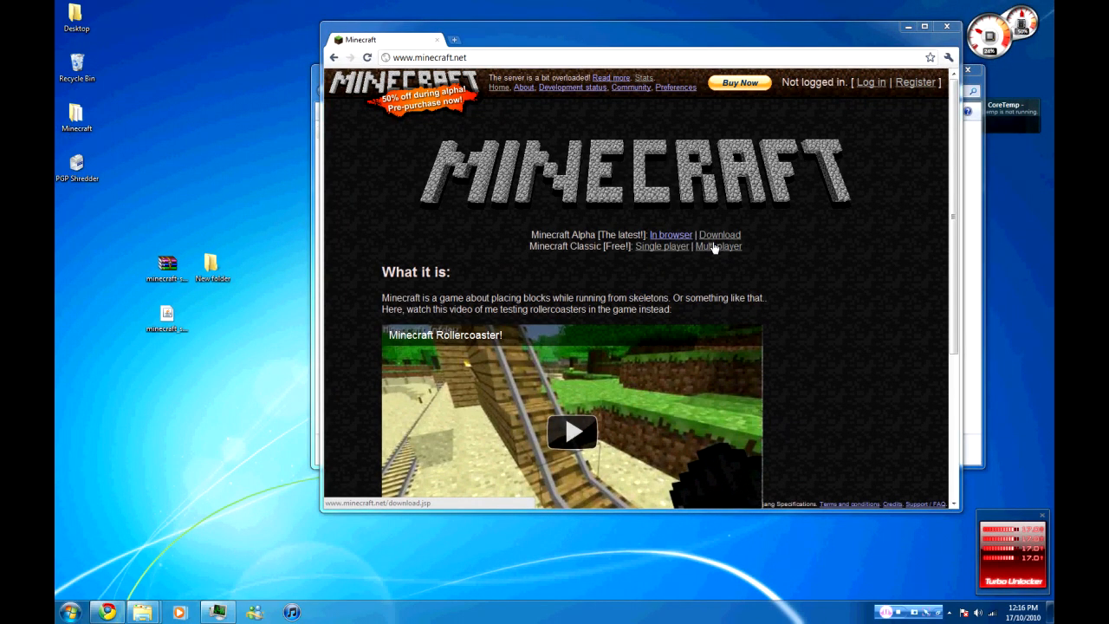
Follow the 'Multi player' link on minecraft.net so the servers page loads in a new tab
click(717, 246)
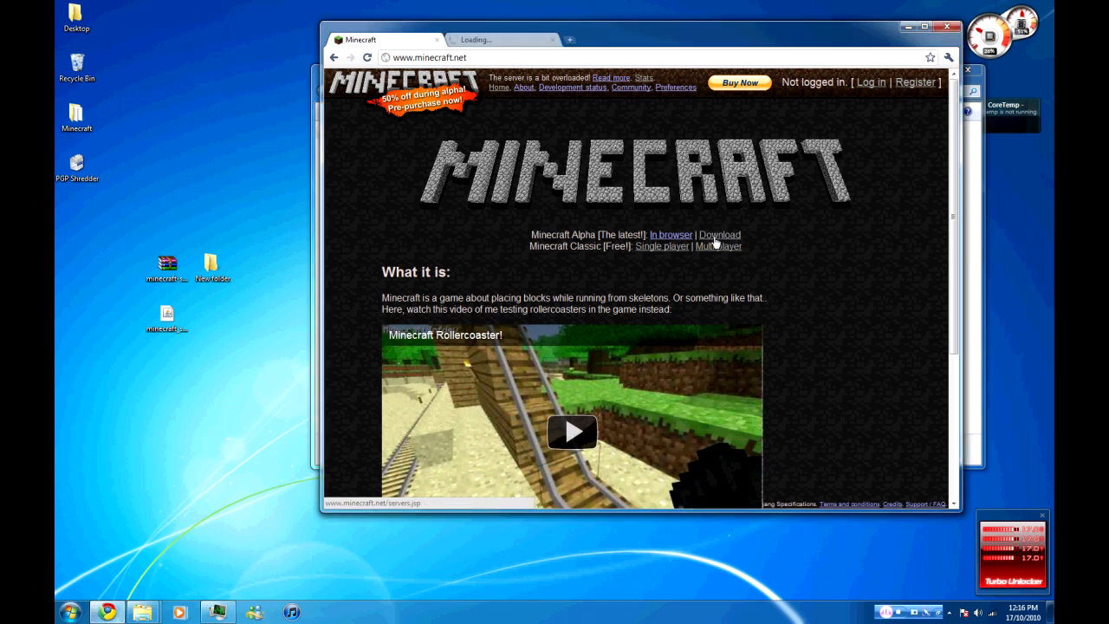
Reach the download page via 'the server software' link and find the Multiplayer alpha server section
click(717, 246)
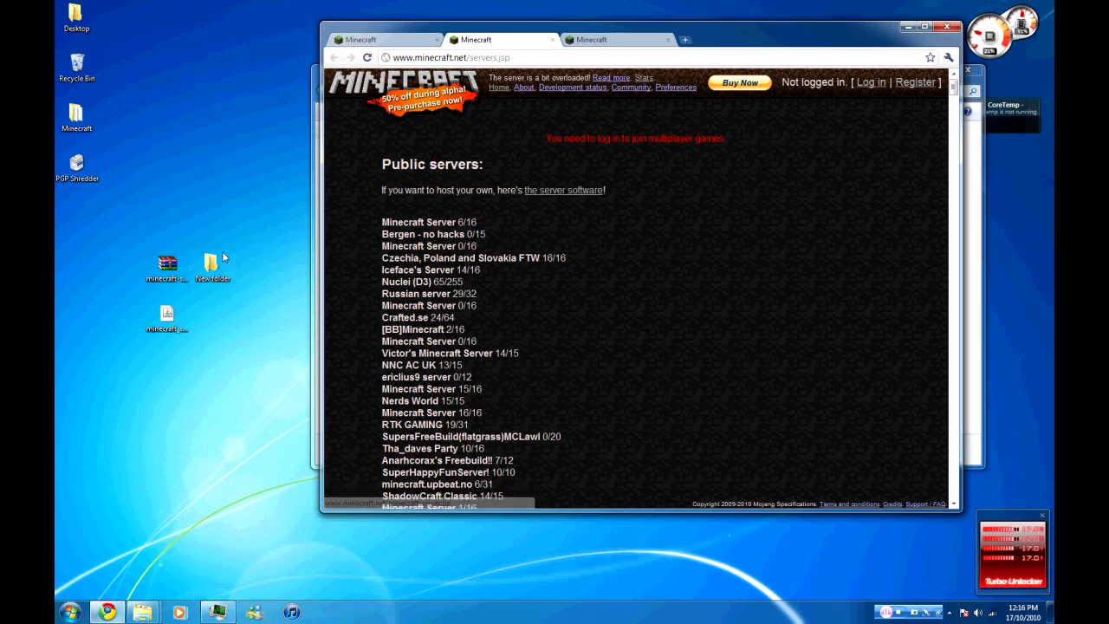
click(615, 40)
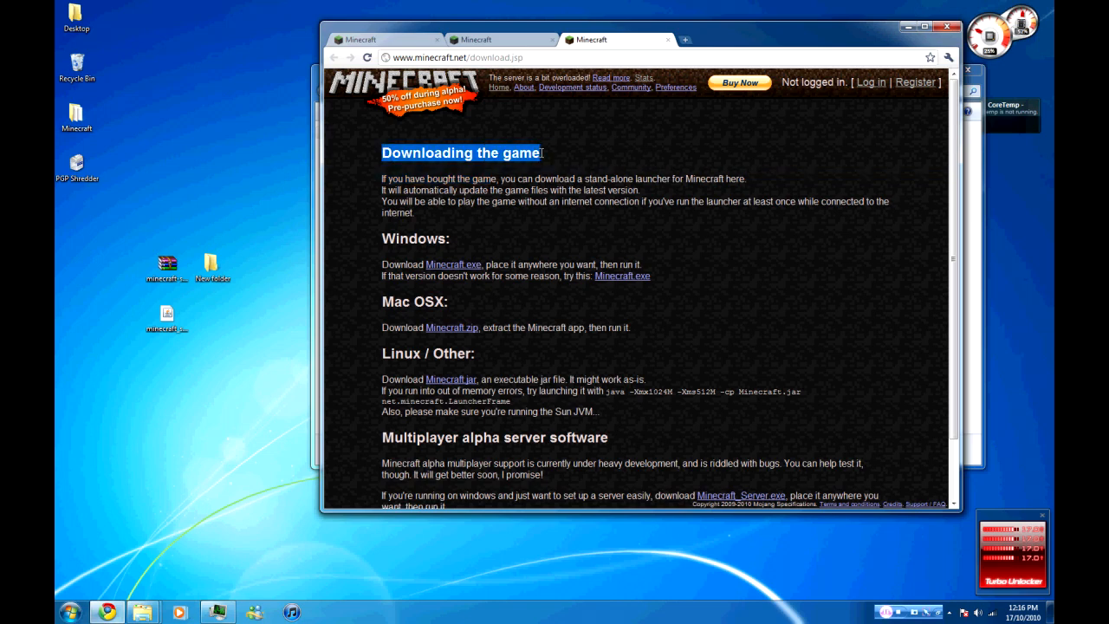
scroll(down, 3)
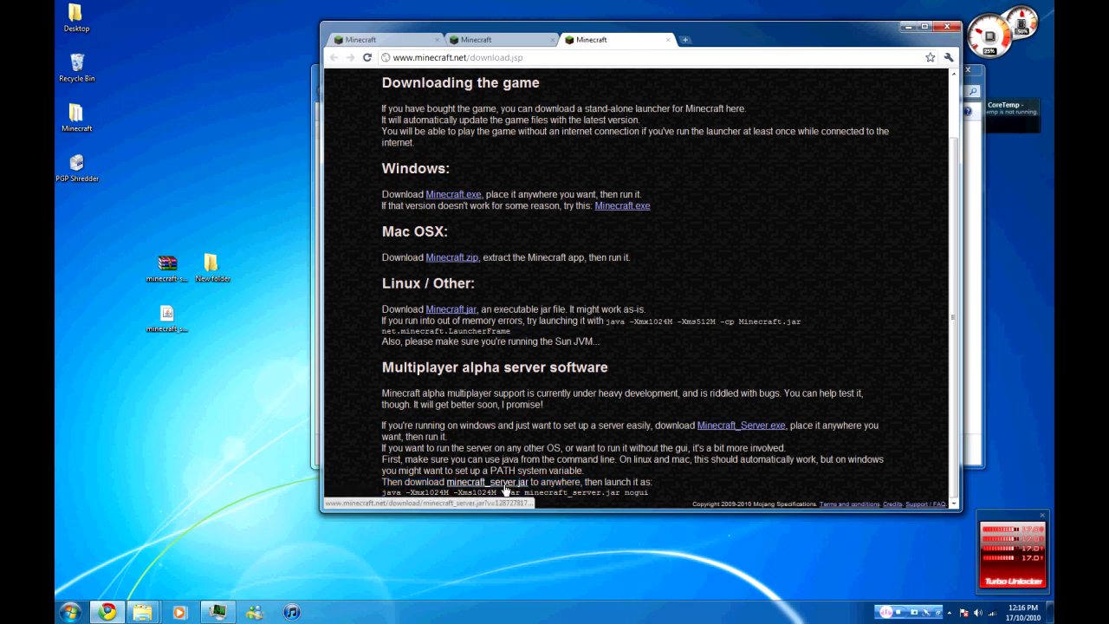
Download minecraft_server.jar and bring up the folder holding the downloaded files
click(486, 481)
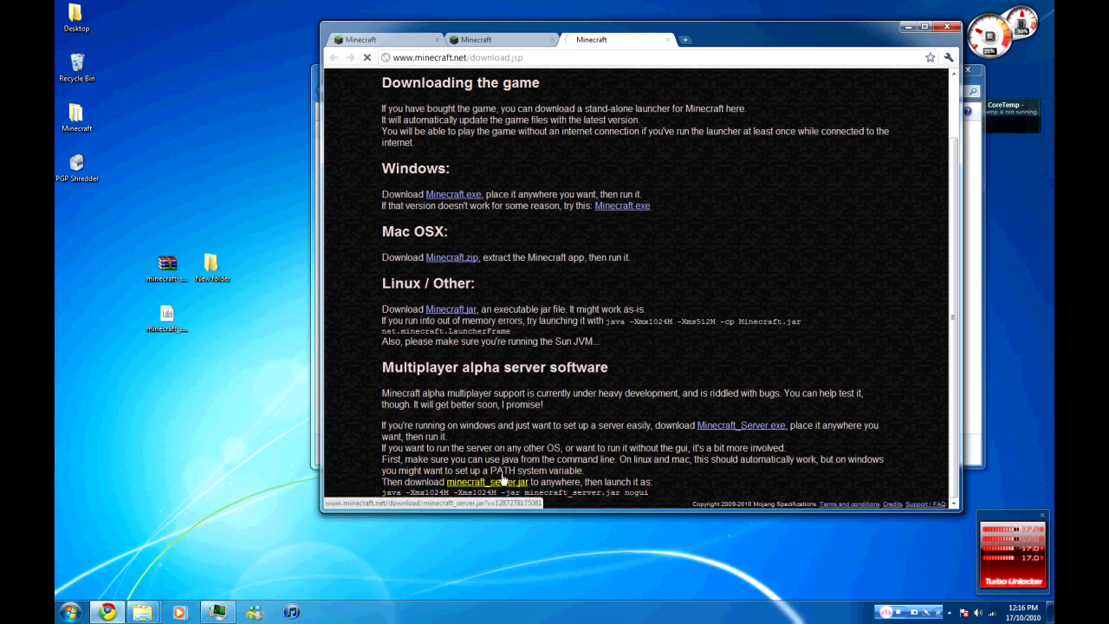
click(489, 482)
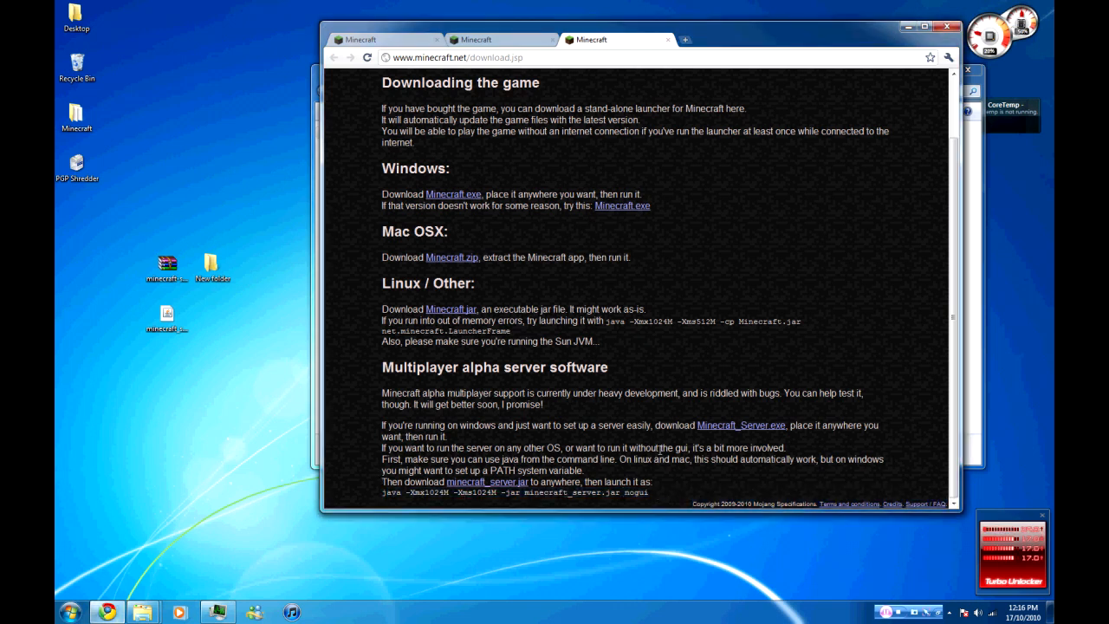
click(211, 262)
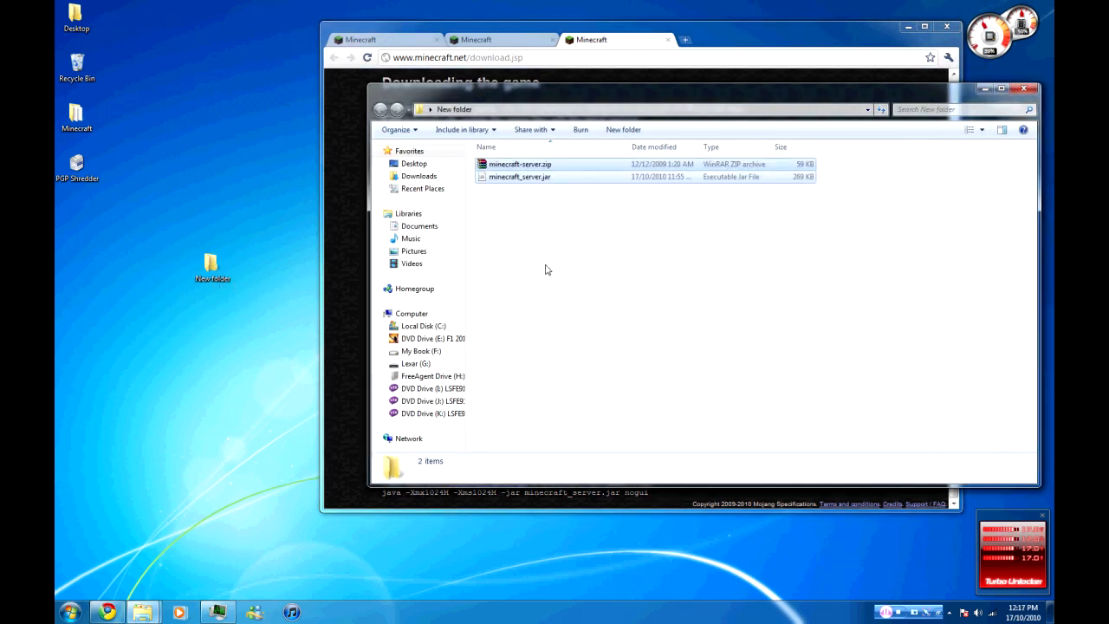
Extract minecraft-server.zip into the folder and delete the zip archive
right_click(519, 163)
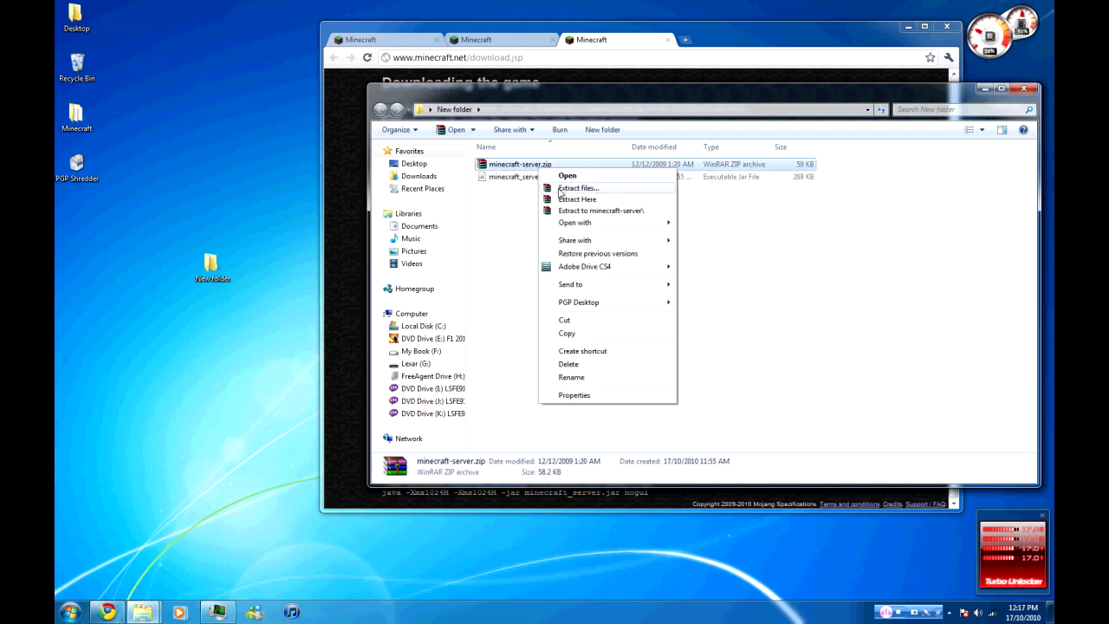
click(577, 199)
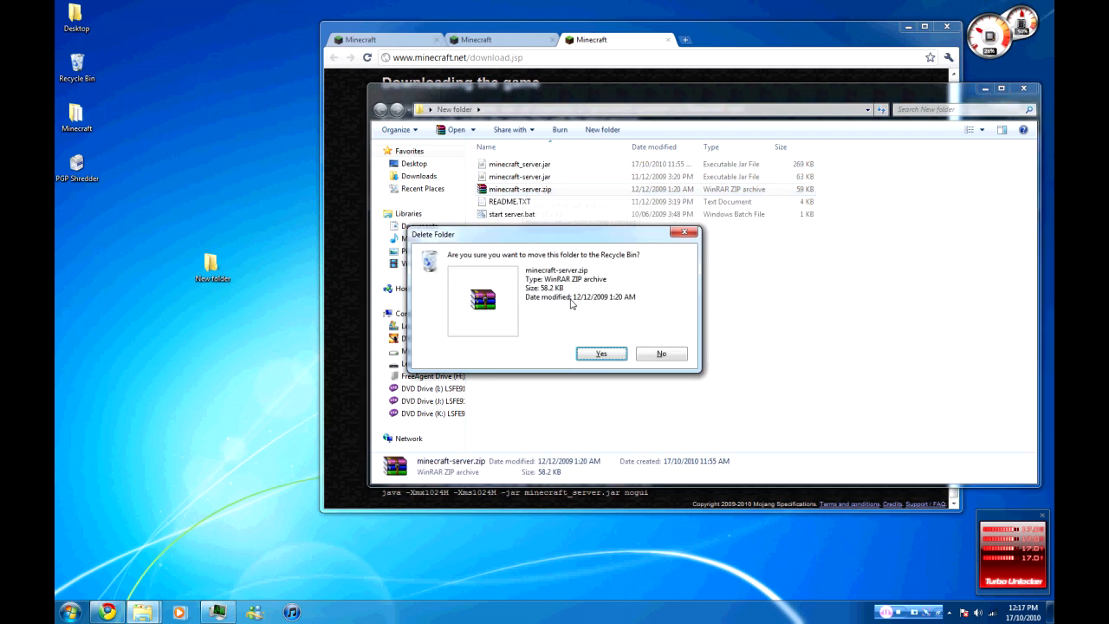
click(599, 353)
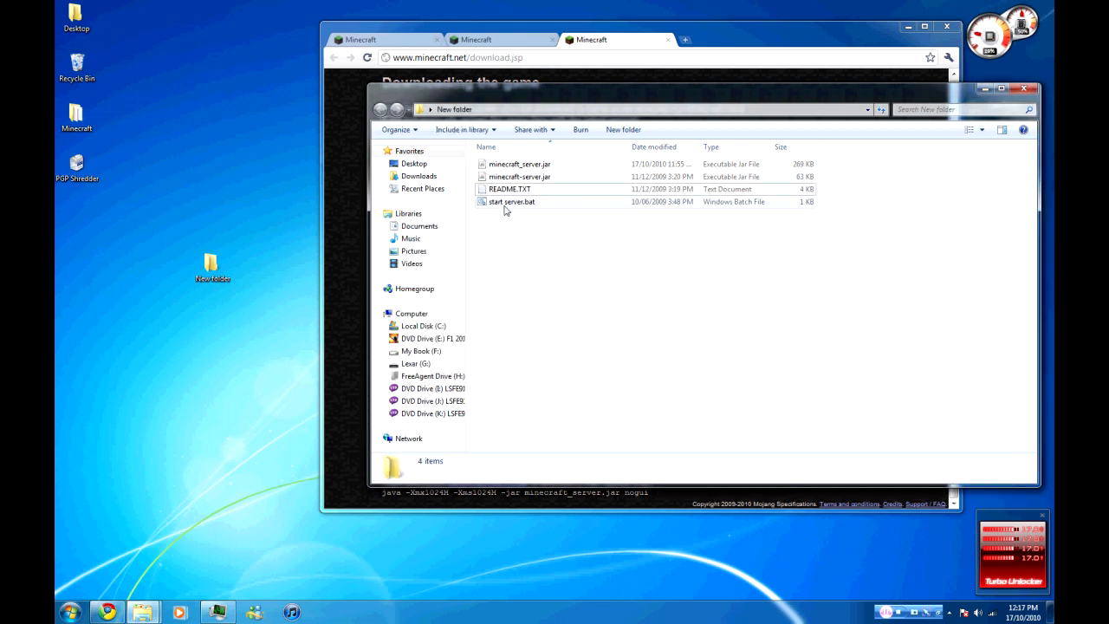
Run start-server.bat once to generate the server files, then close the console
click(511, 201)
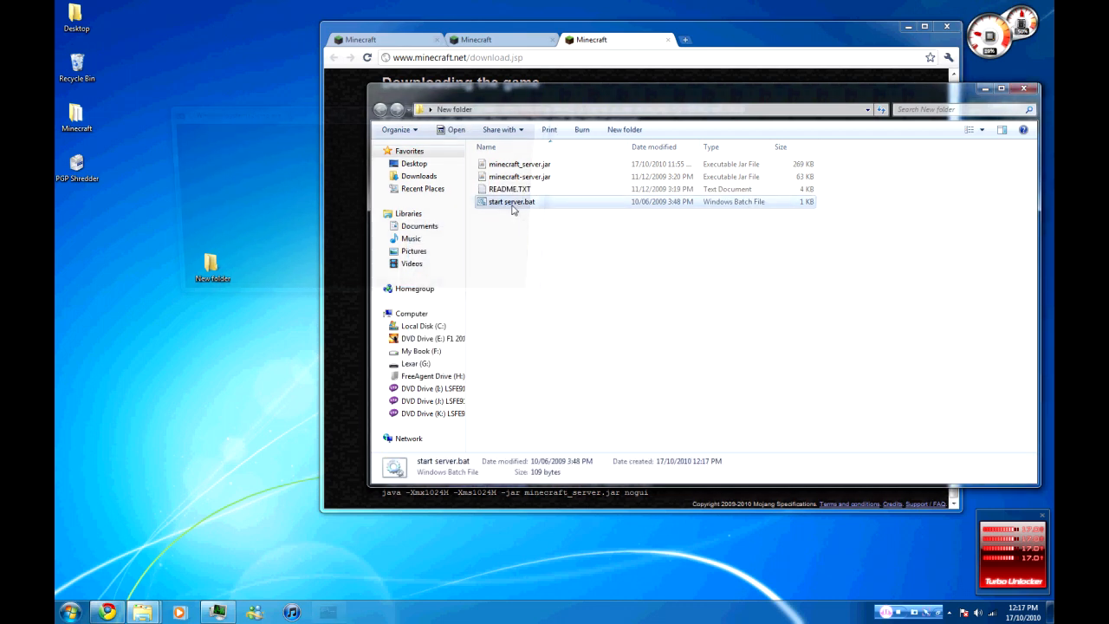
double_click(511, 201)
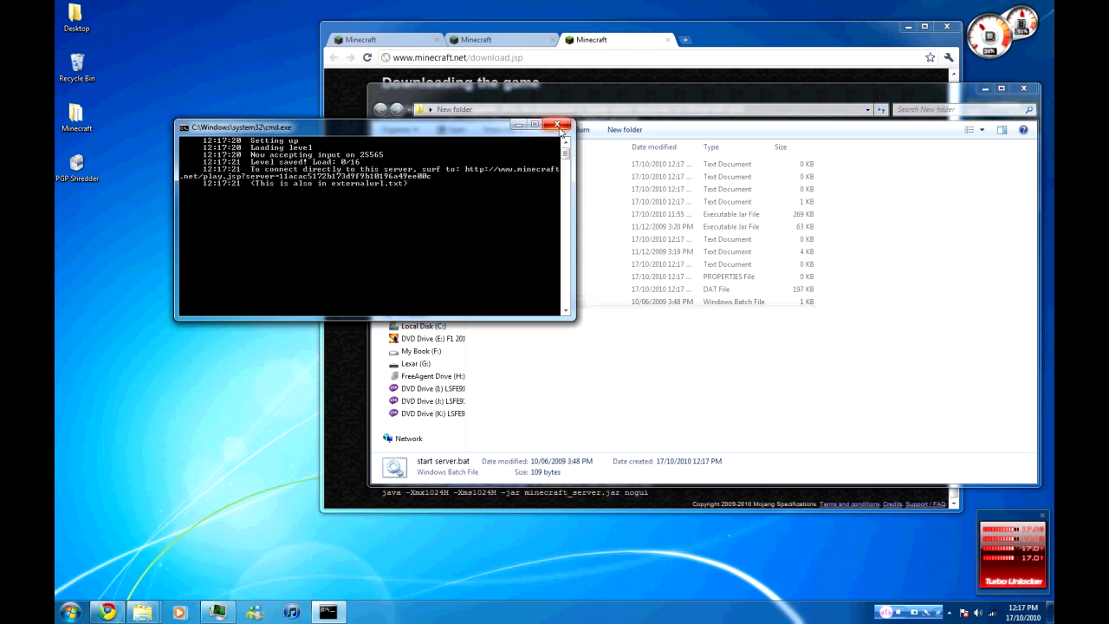
click(558, 124)
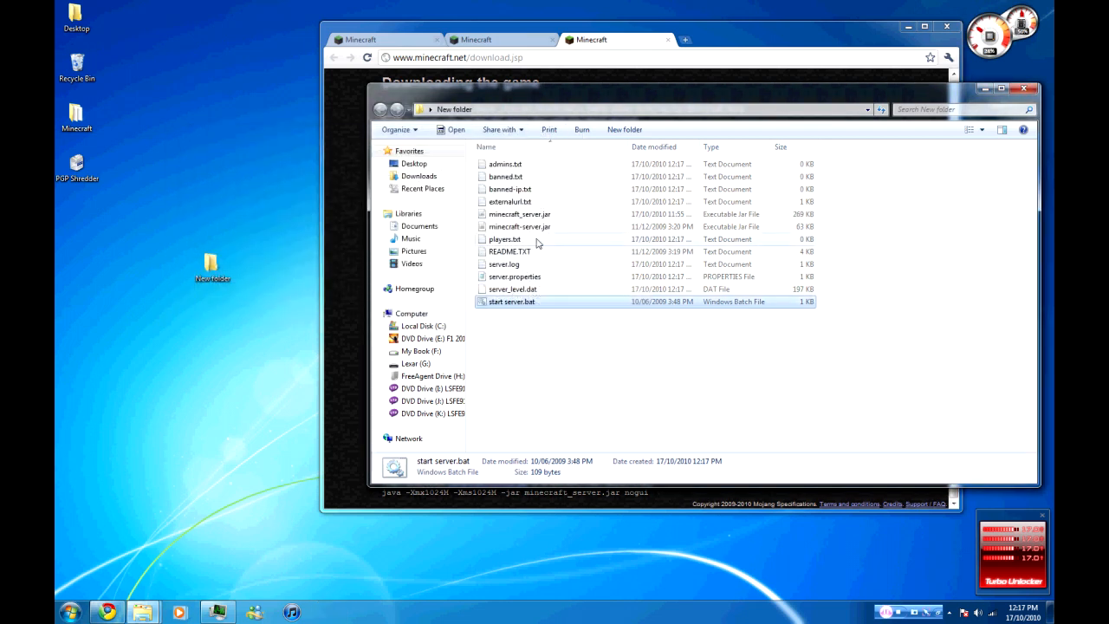
mouse_move(535, 264)
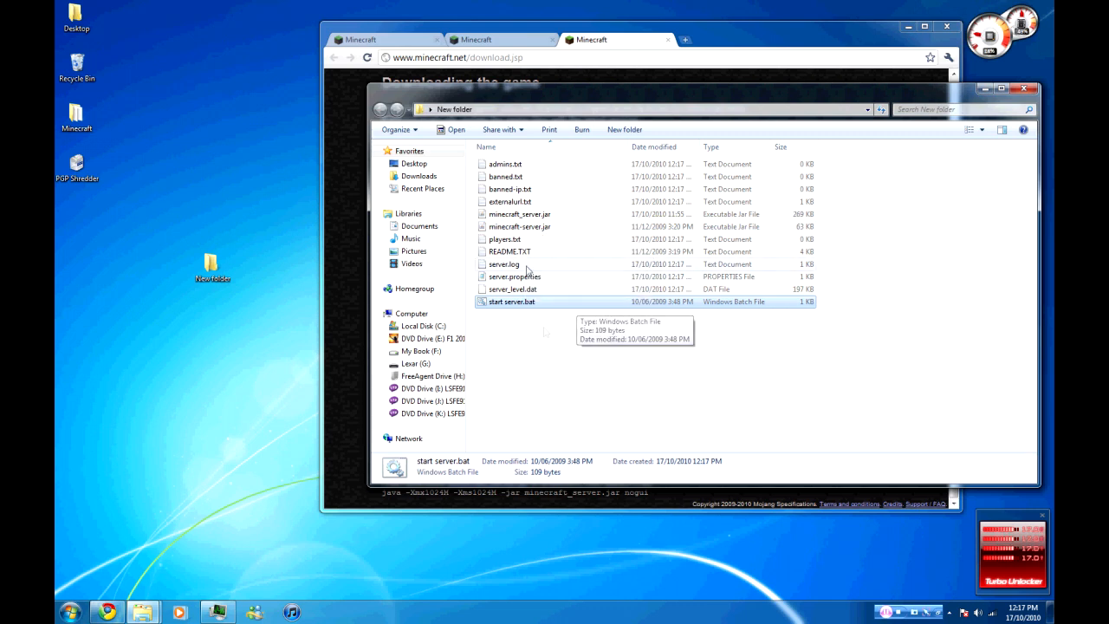
Edit server.properties in Notepad so verify-names is true, and save it
double_click(512, 277)
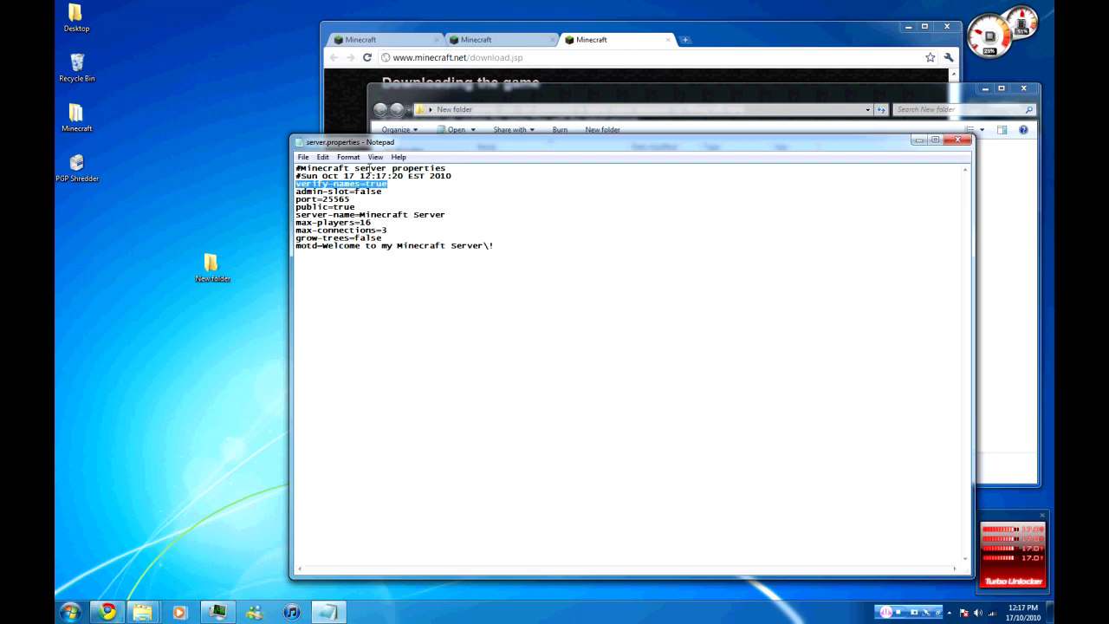
mouse_move(263, 217)
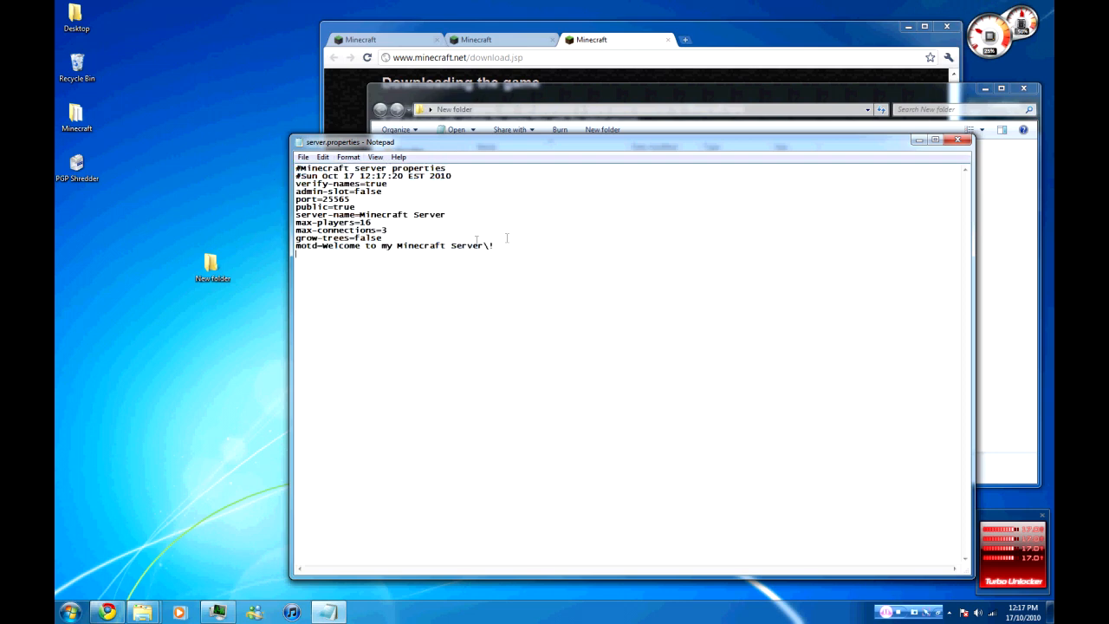
key(ctrl+a)
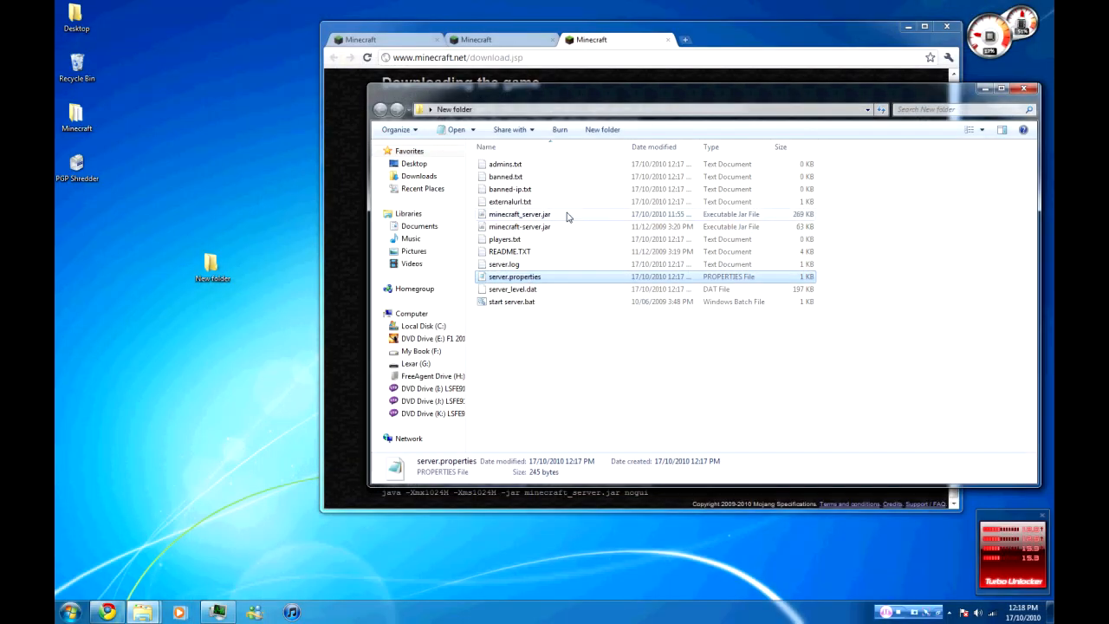
Launch minecraft_server.jar so it prepares its world, then close the server window
double_click(520, 215)
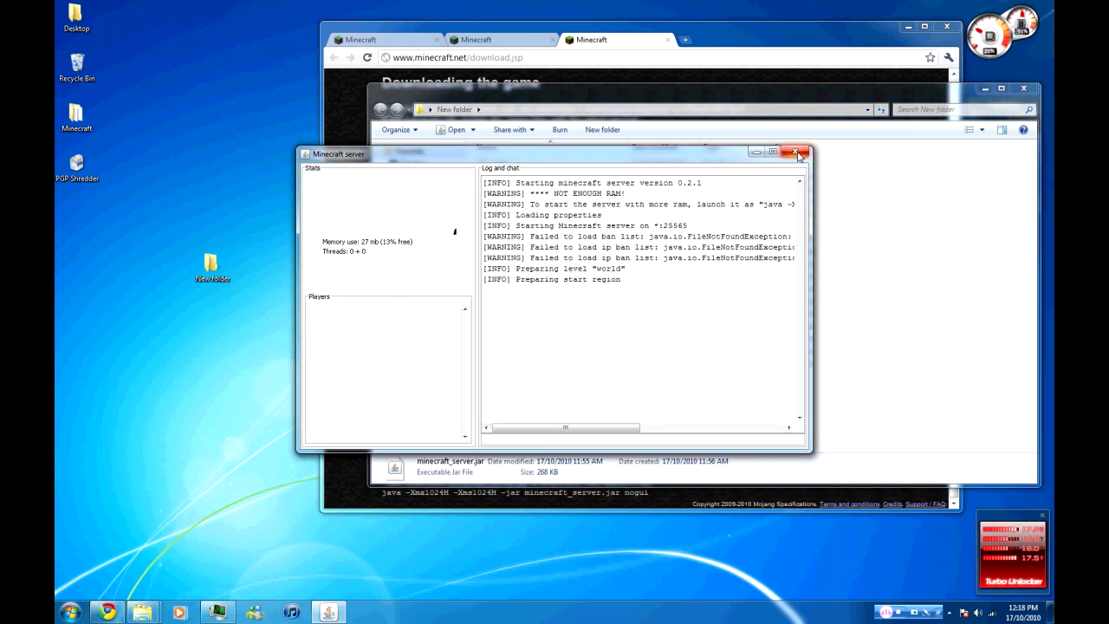
click(797, 153)
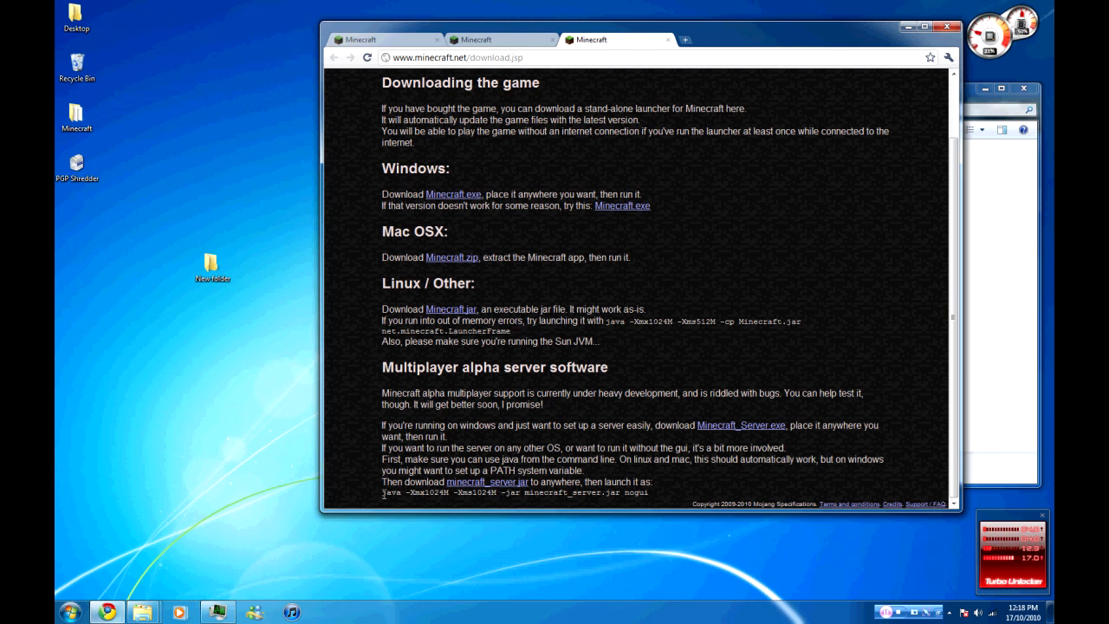
Create a new text document named minecraft.txt and add the launch line to it
right_click(516, 492)
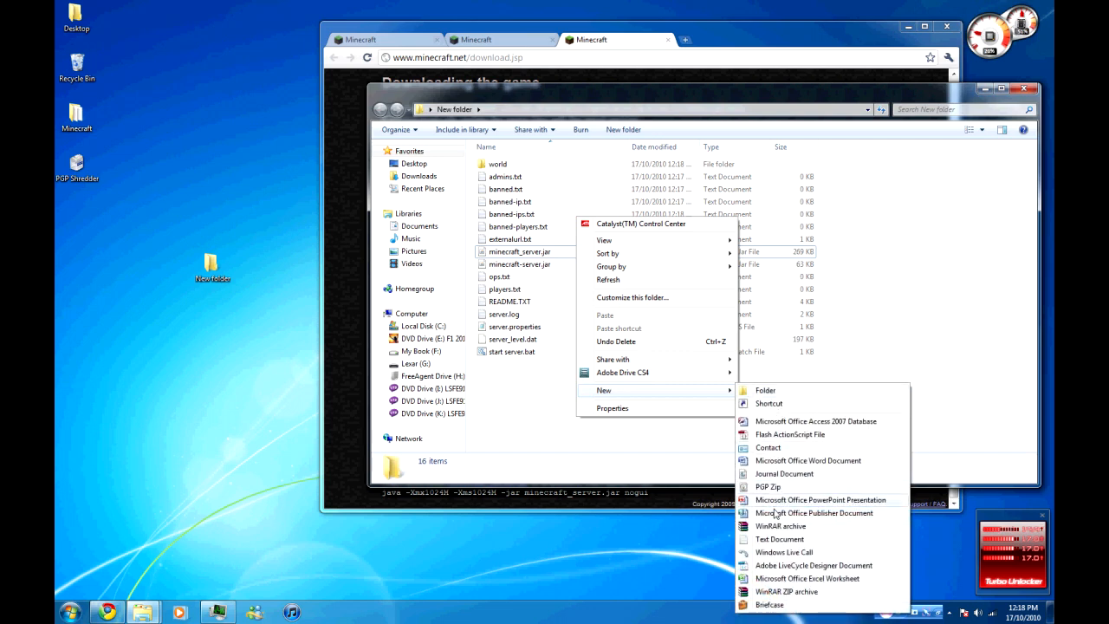
click(780, 538)
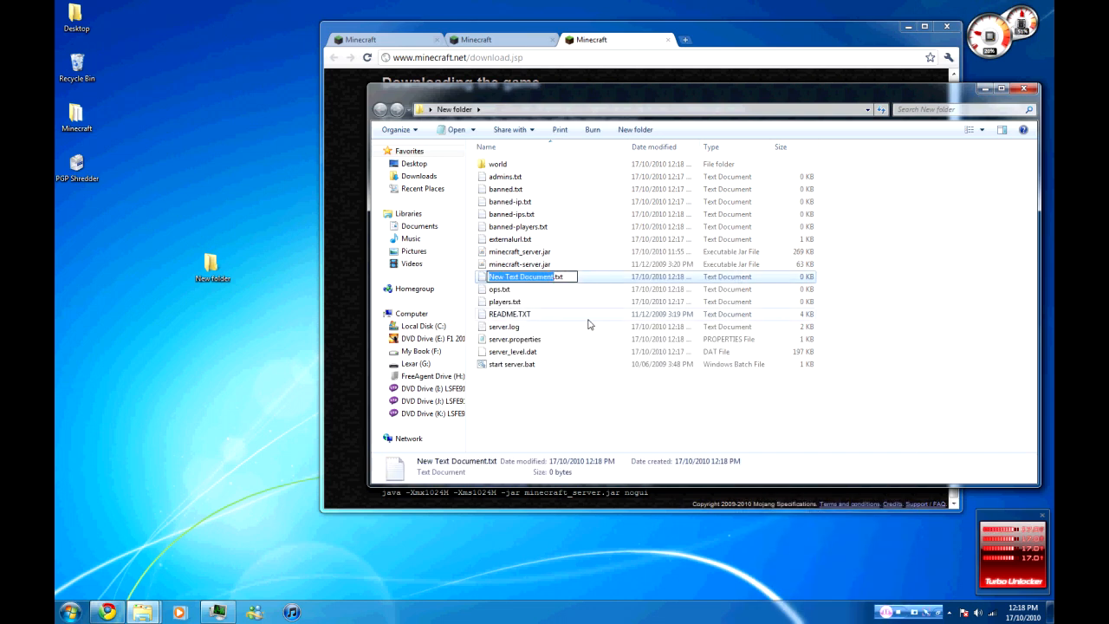
text(minecraft.txt)
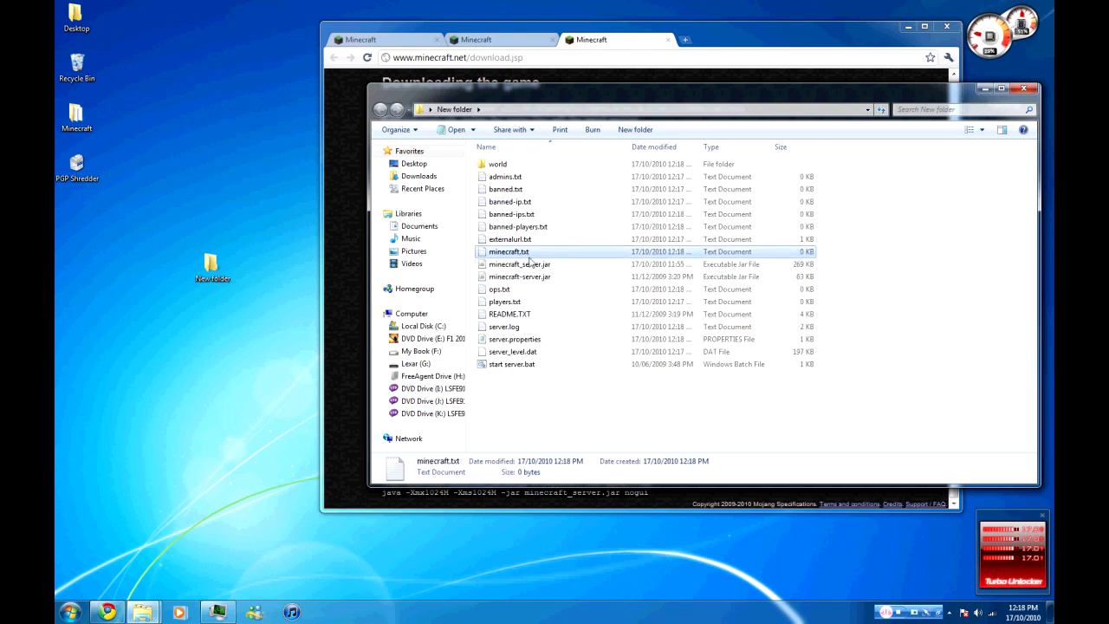
double_click(509, 251)
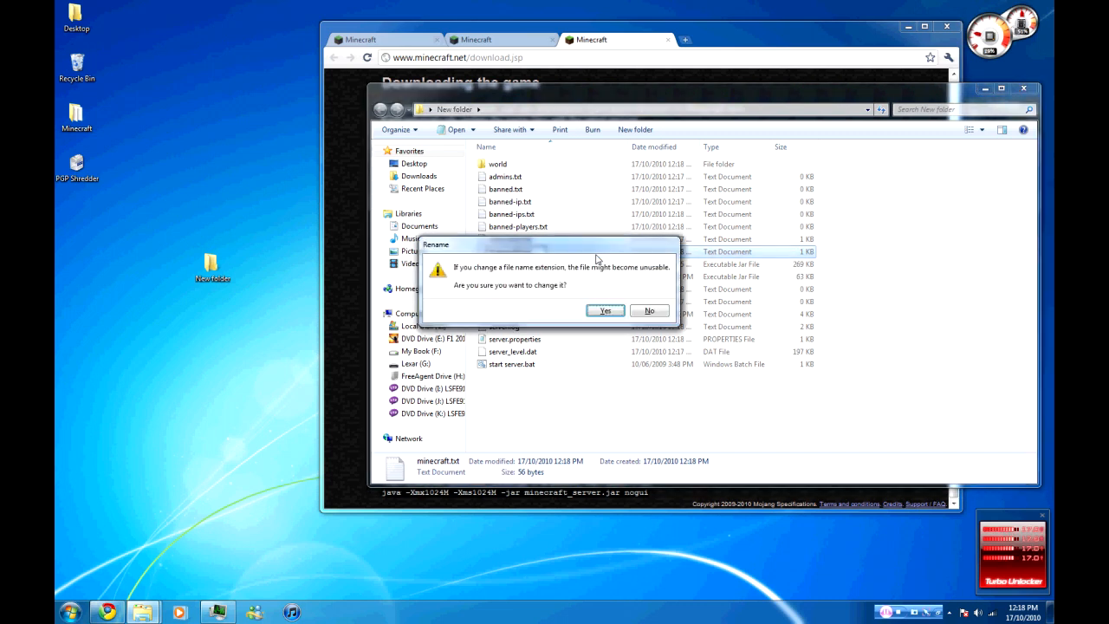
Rename it to minecraft.bat, confirming the extension change, and pick server.properties
click(605, 310)
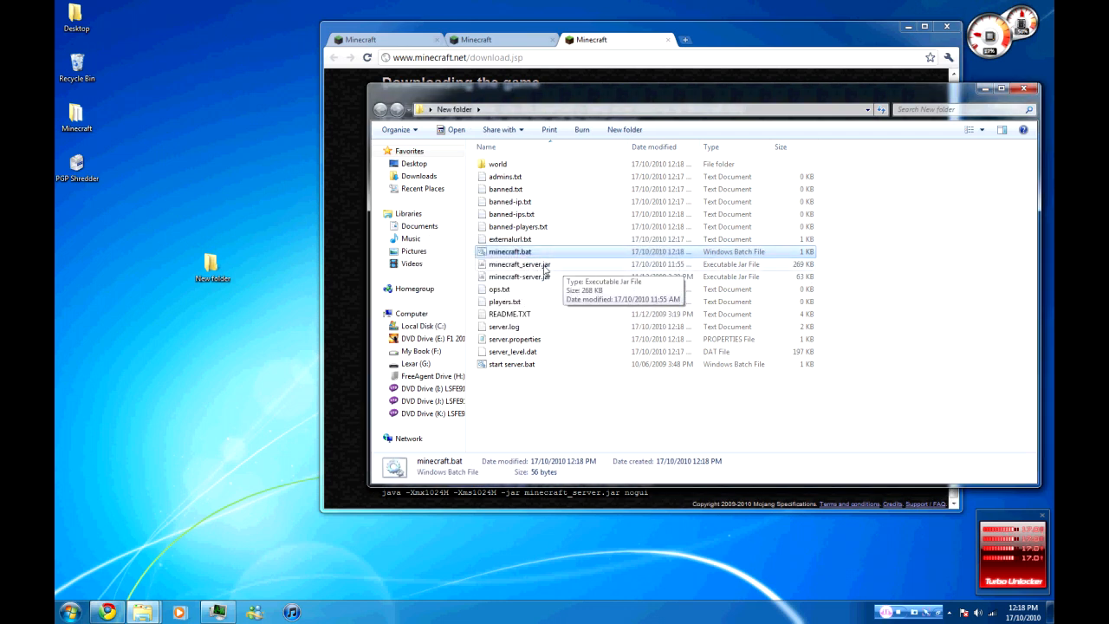
click(513, 337)
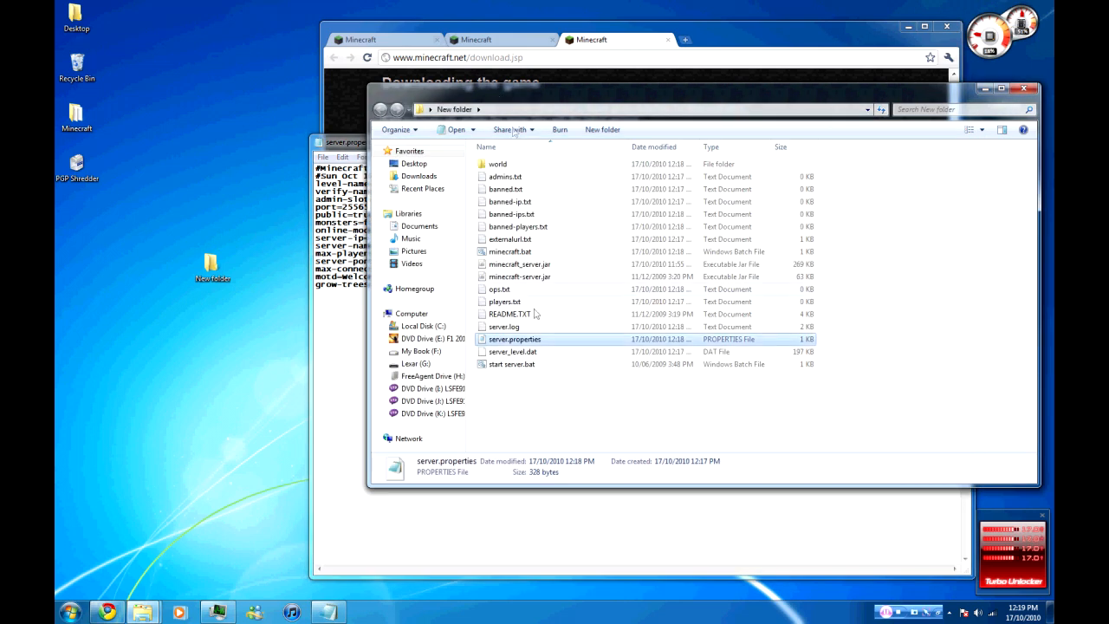
mouse_move(520, 264)
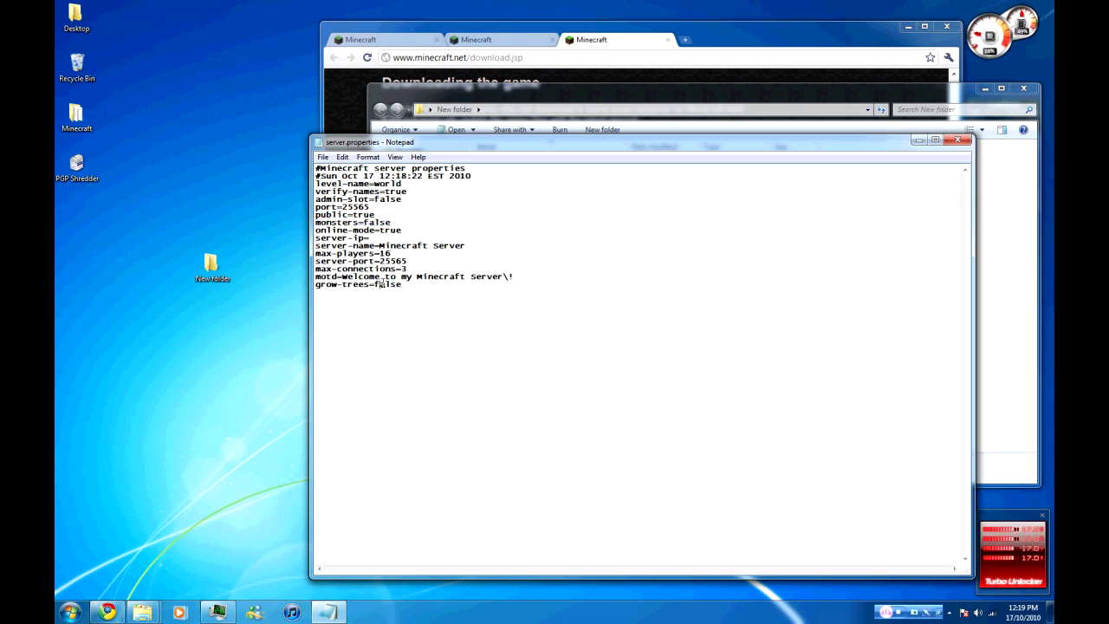
Start launching the Command Prompt from the Start button while server.properties is shown
click(69, 612)
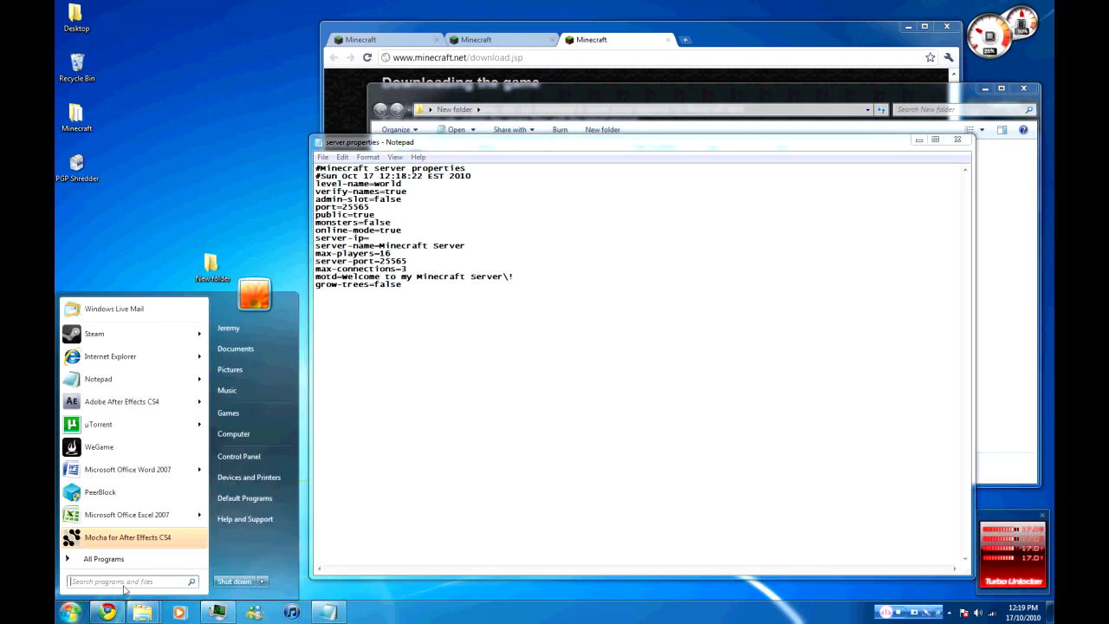
Launch cmd and run ipconfig to list the network adapters' IPv4 addresses
text(cmd)
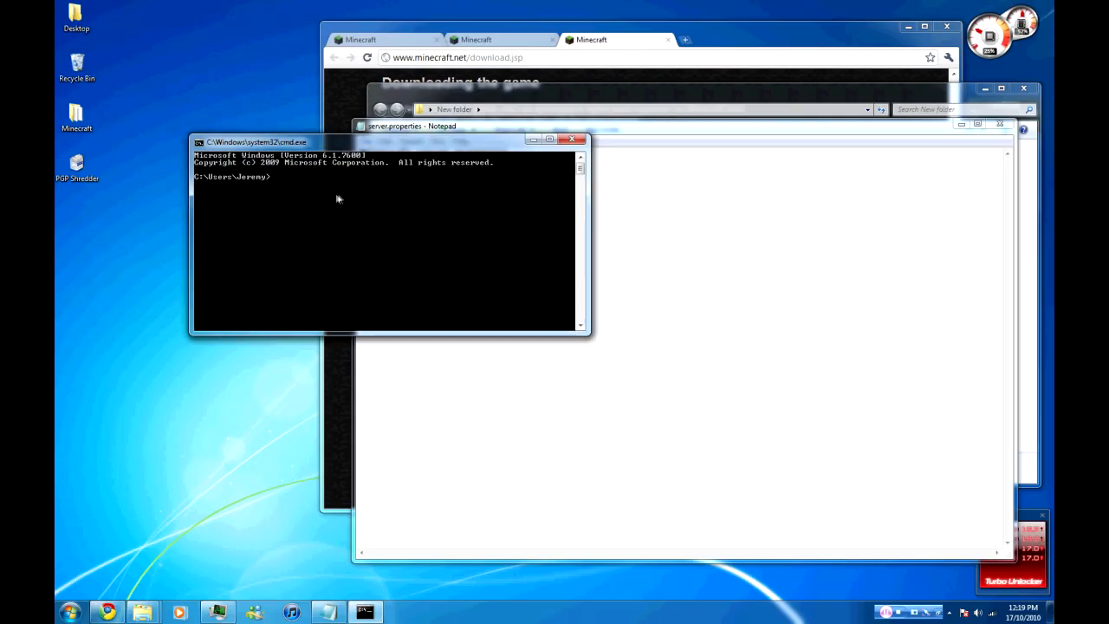
text(ipconf)
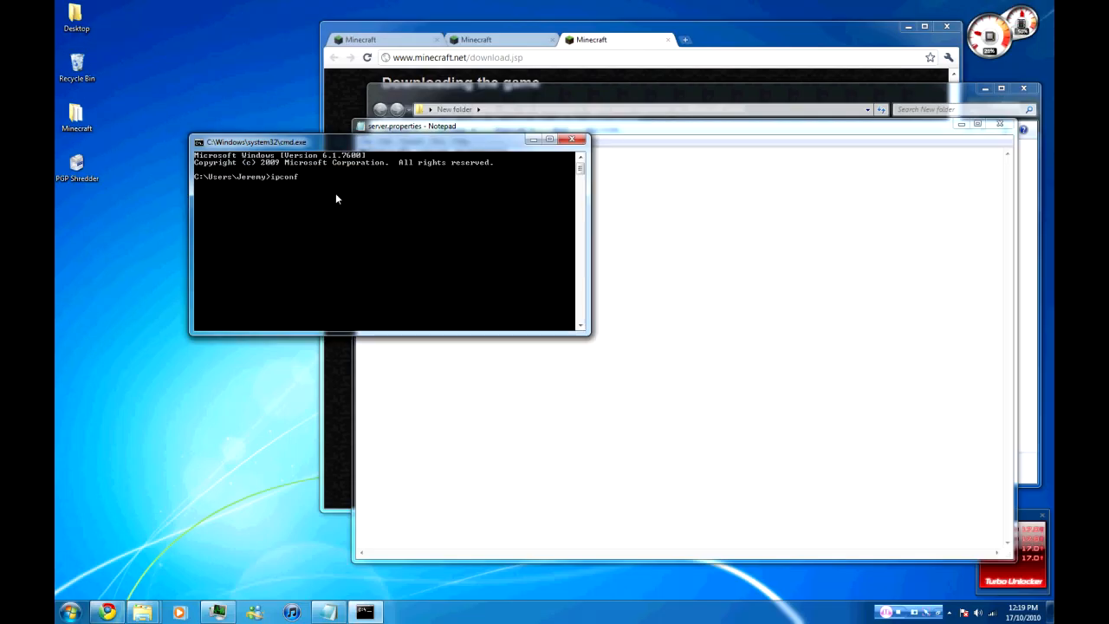
text(ig)
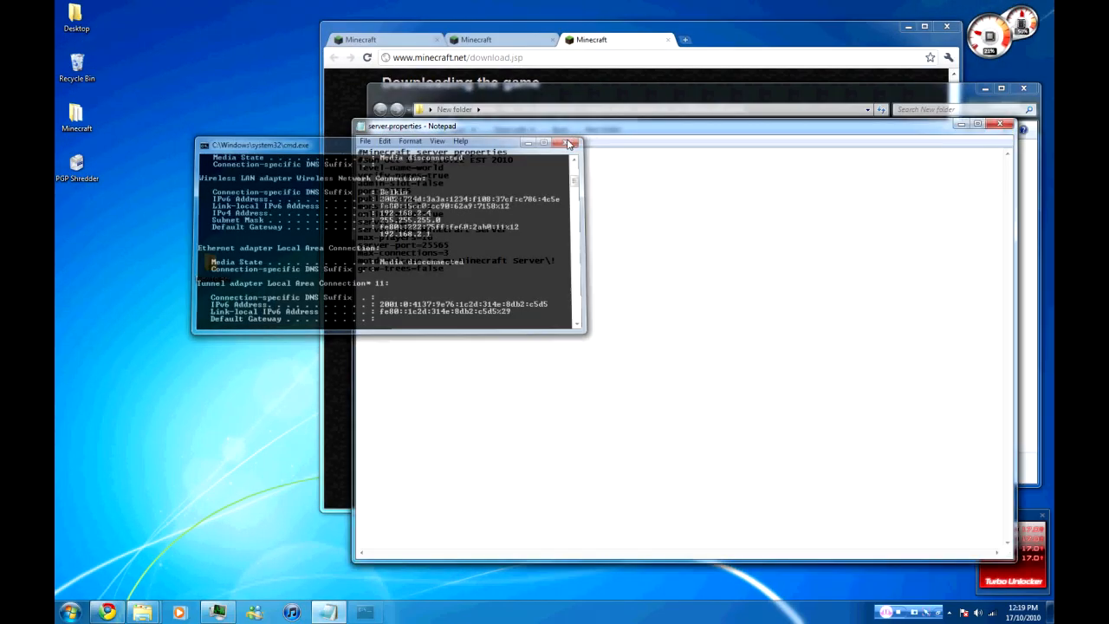
Set server-ip to 192.168.2.4 and change monsters from false to True
click(571, 143)
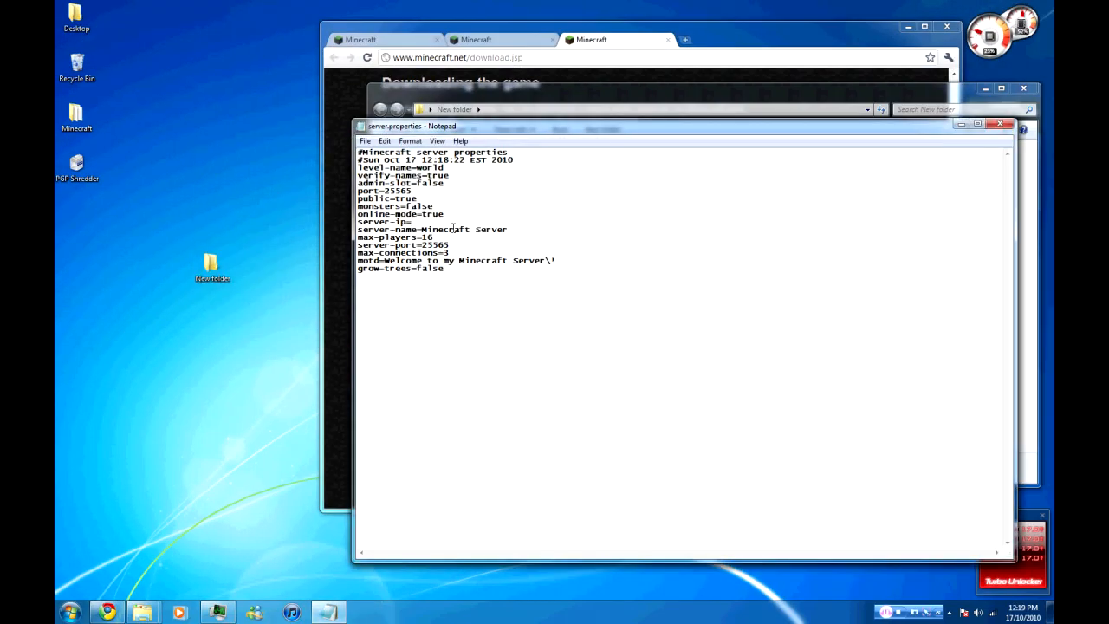
text(192.168.2.4)
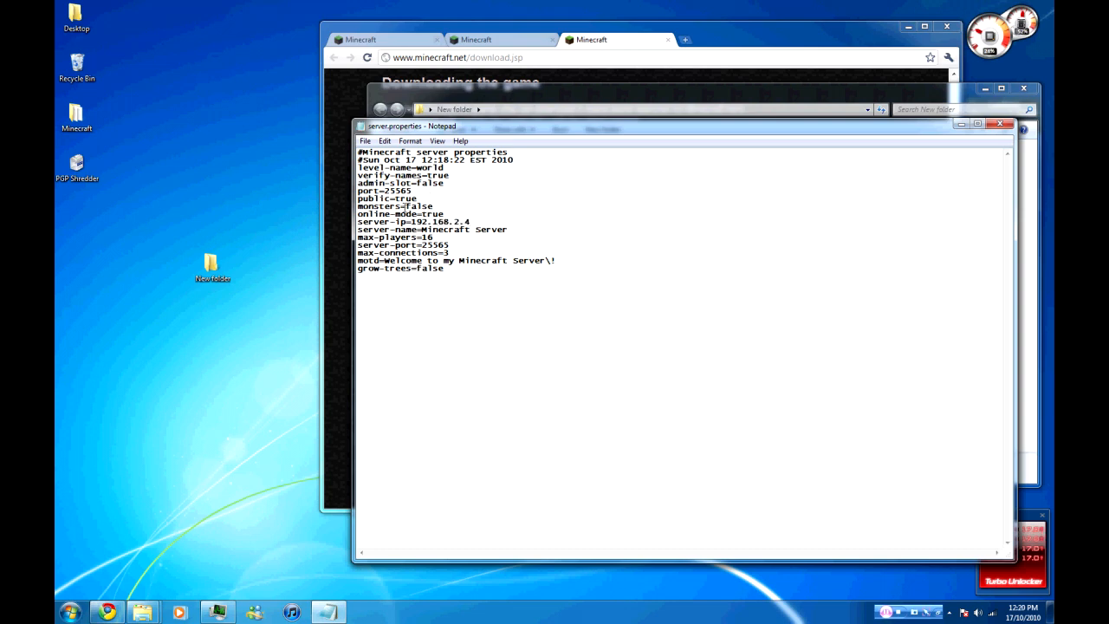
double_click(416, 206)
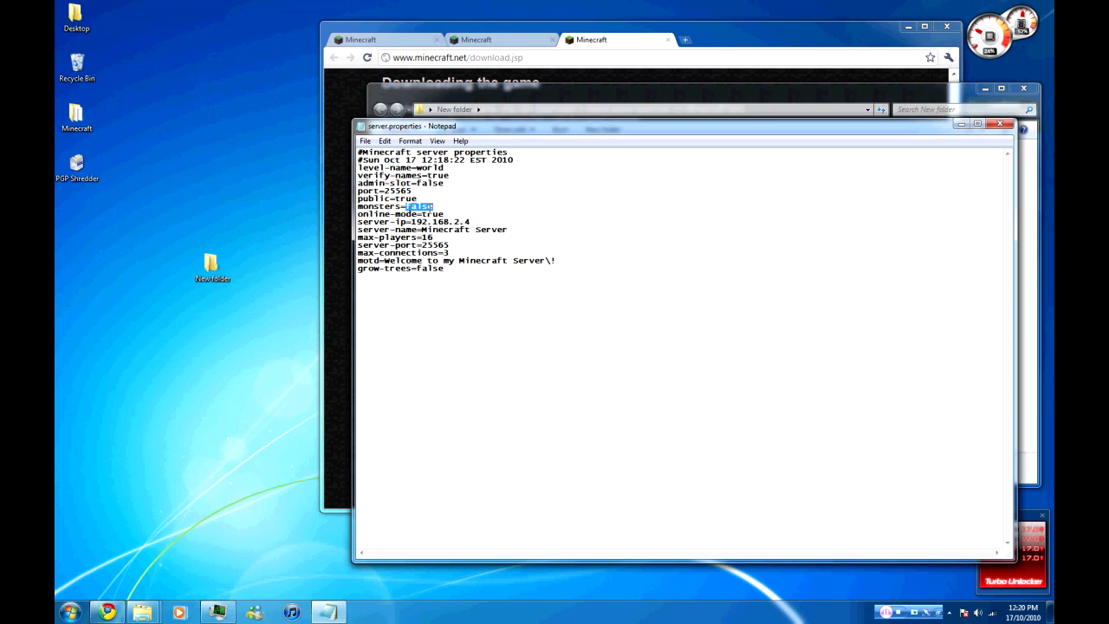
text(True)
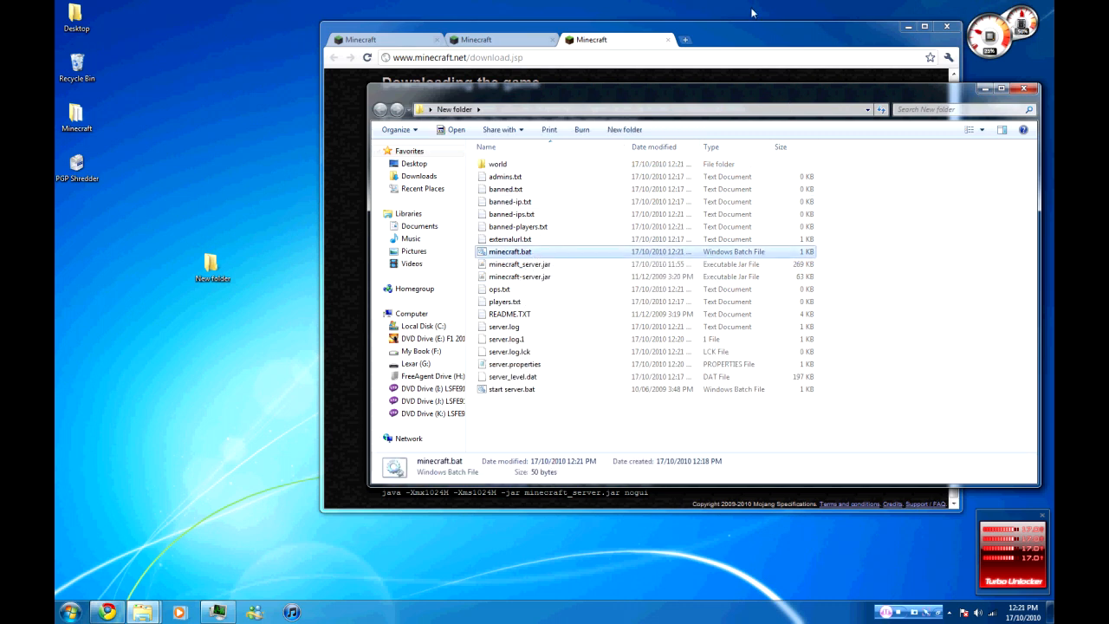
mouse_move(540, 312)
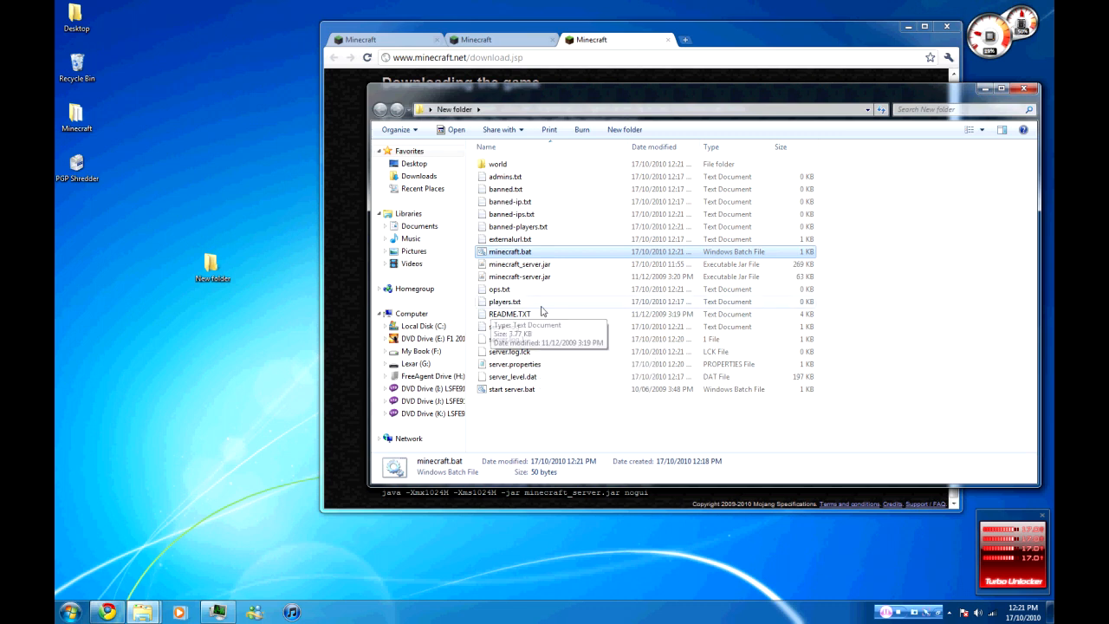
click(520, 264)
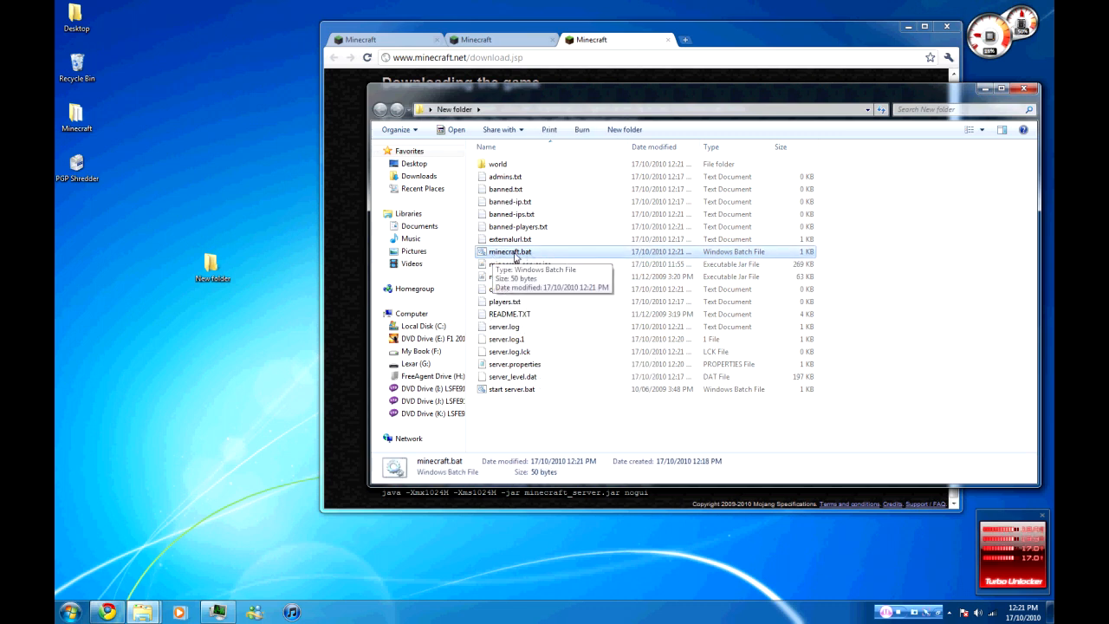
double_click(509, 251)
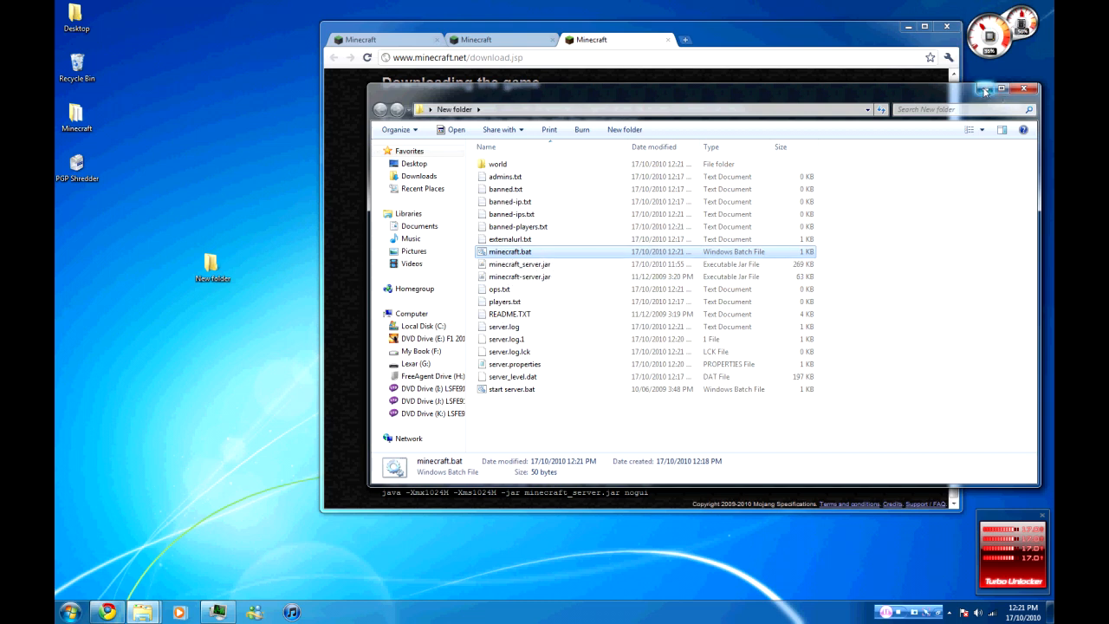
mouse_move(984, 90)
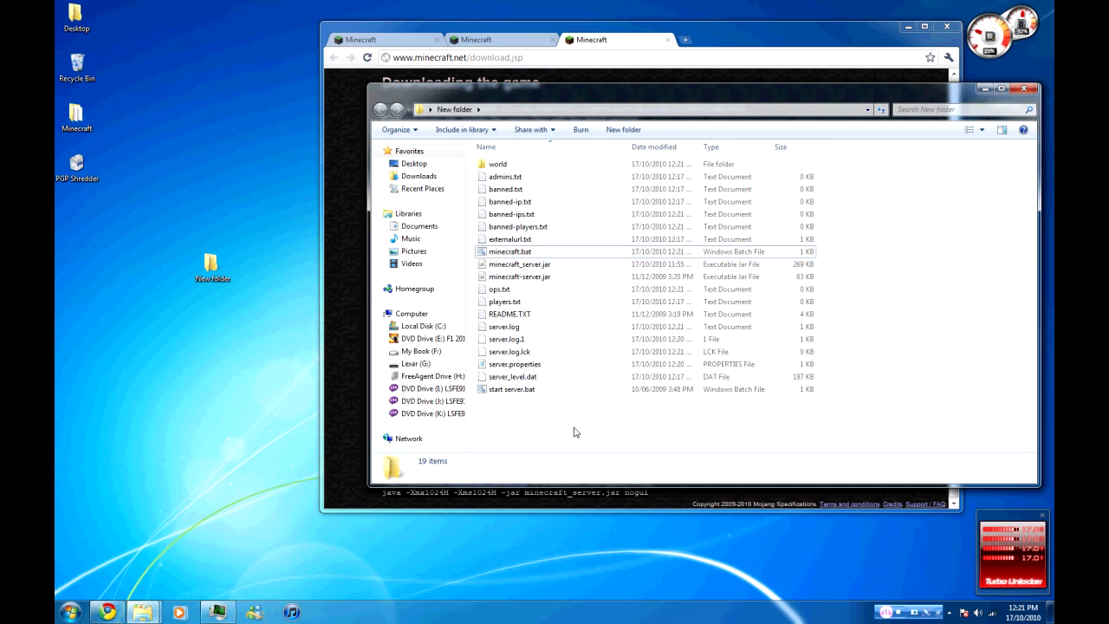
mouse_move(533, 423)
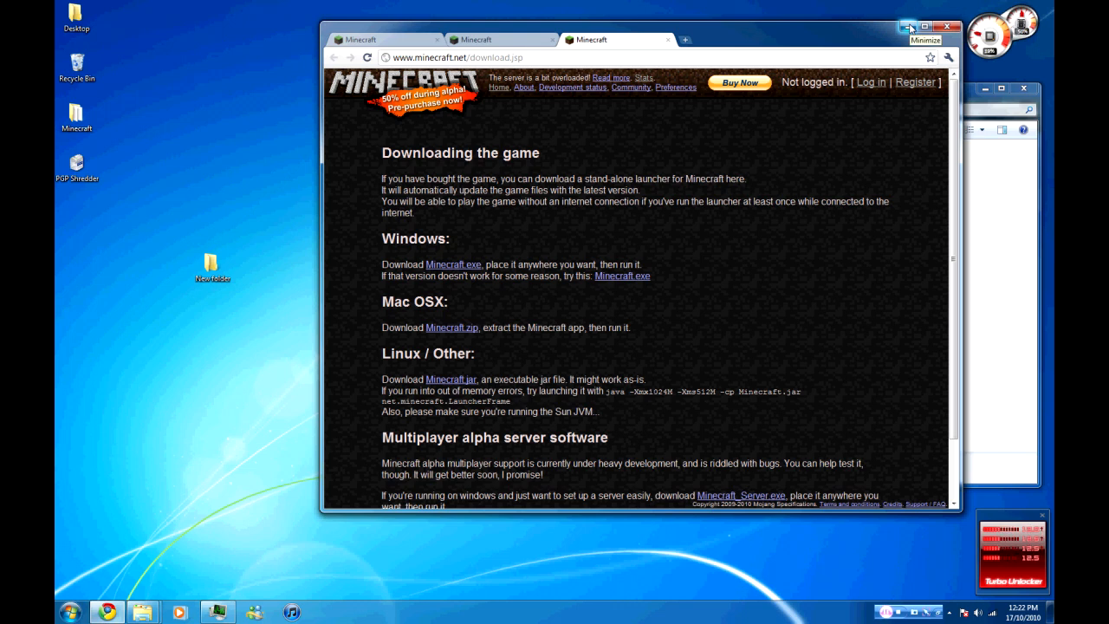
mouse_move(909, 28)
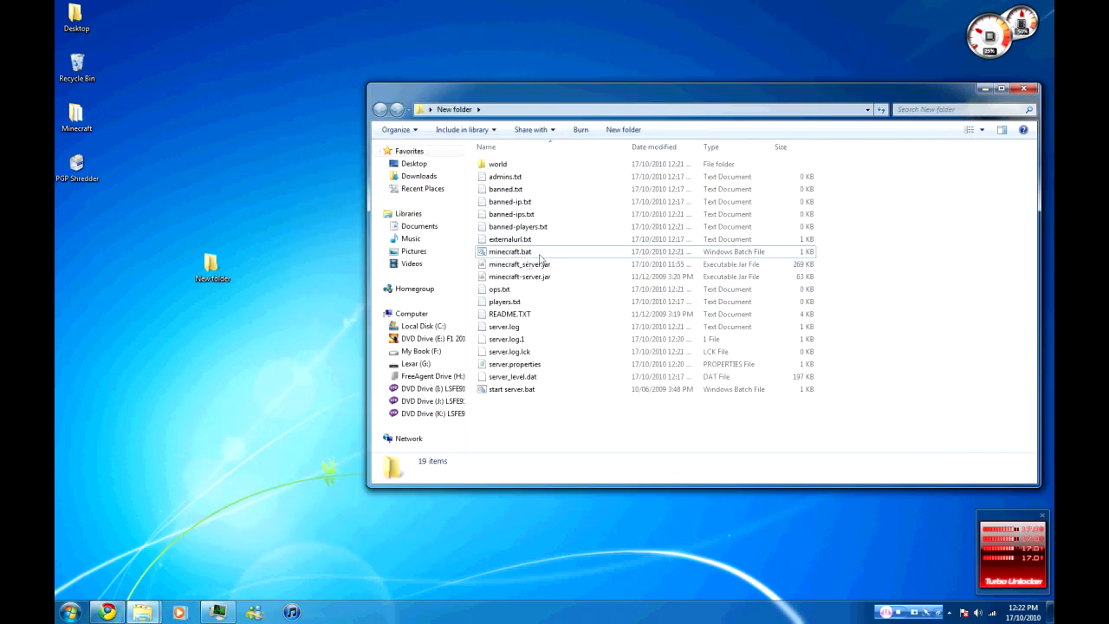
mouse_move(537, 256)
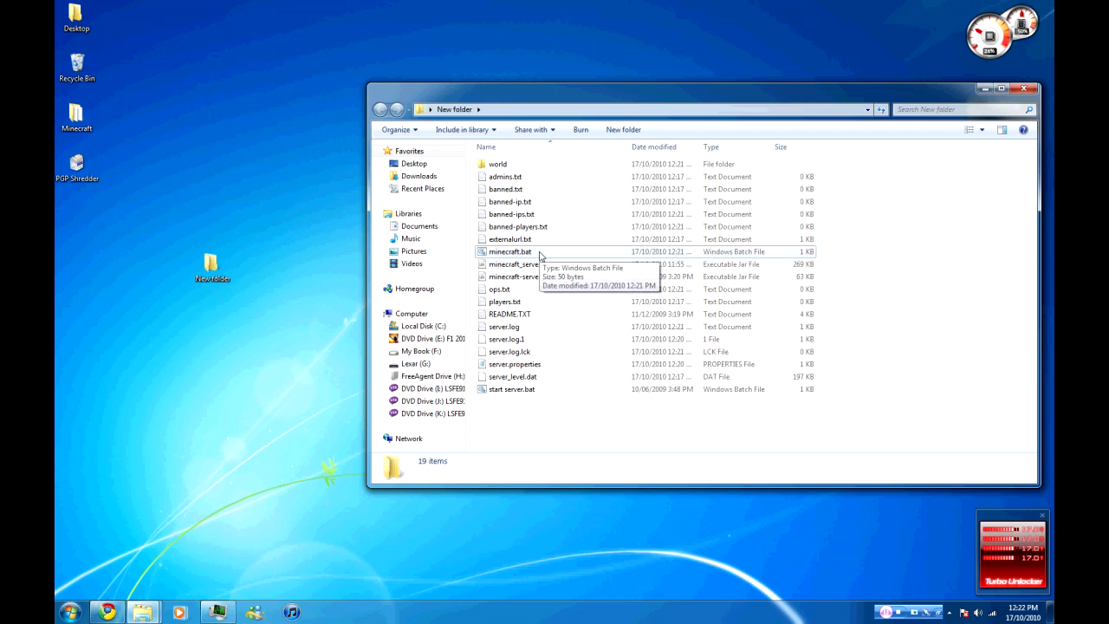